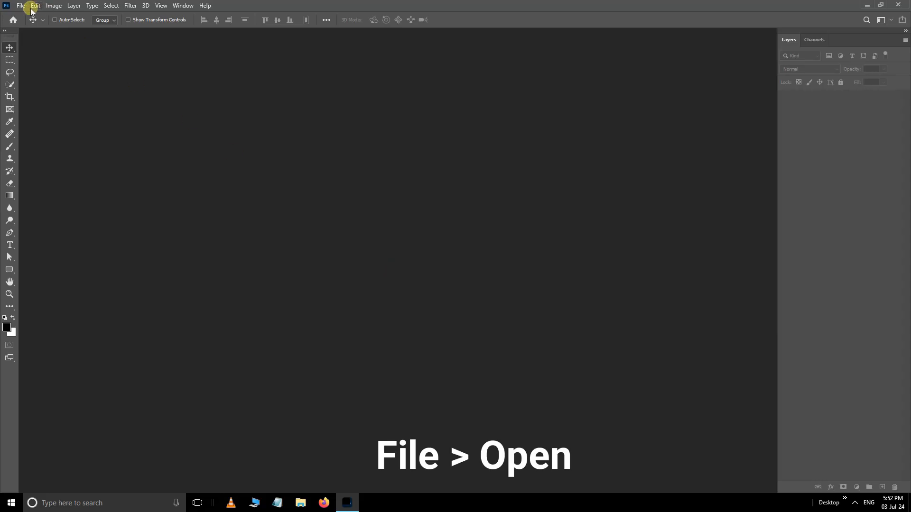
Step: Open 1.jpg, the bald man's photo, as a document
left_click(26, 5)
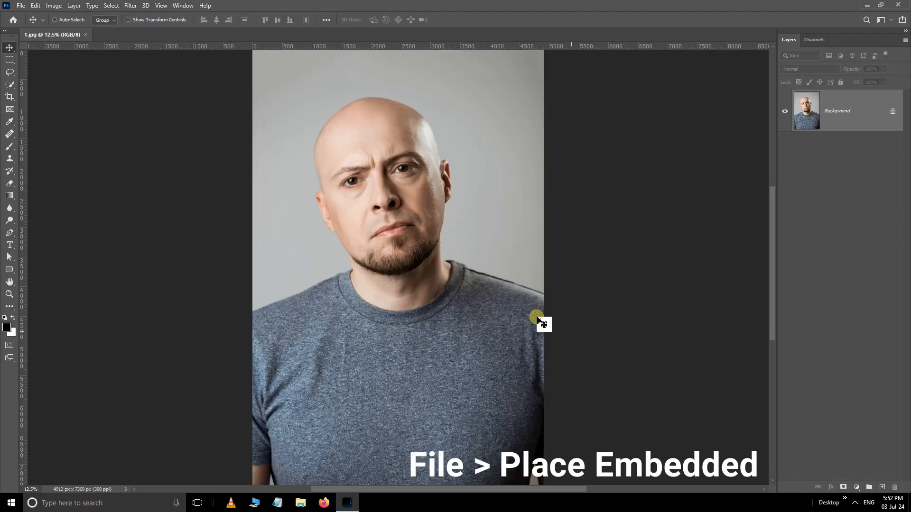
Step: Place 2.jpg, the red-haired man's photo, as an embedded layer above the bald man
left_click(29, 5)
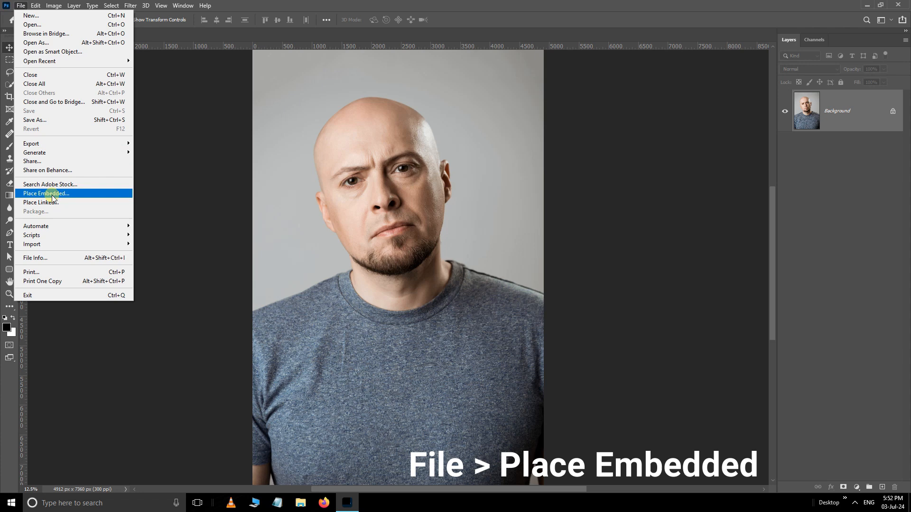
left_click(52, 194)
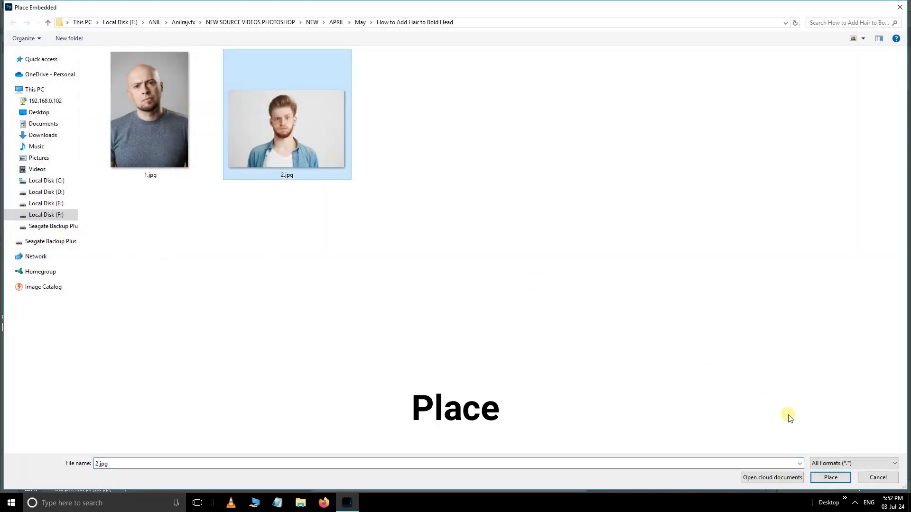
left_click(830, 477)
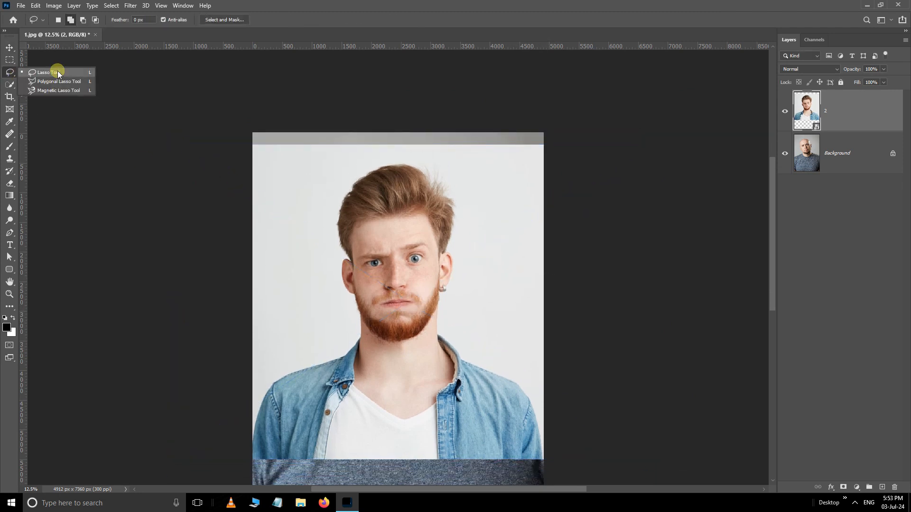
Step: Lasso a rough selection around the red-haired man's hair and enter Select and Mask
left_click(46, 72)
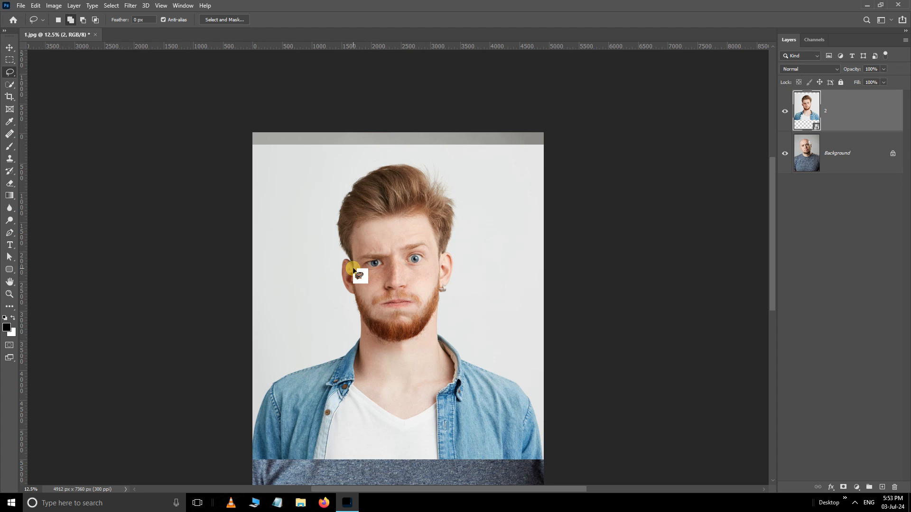
left_click_drag(354, 268, 430, 157)
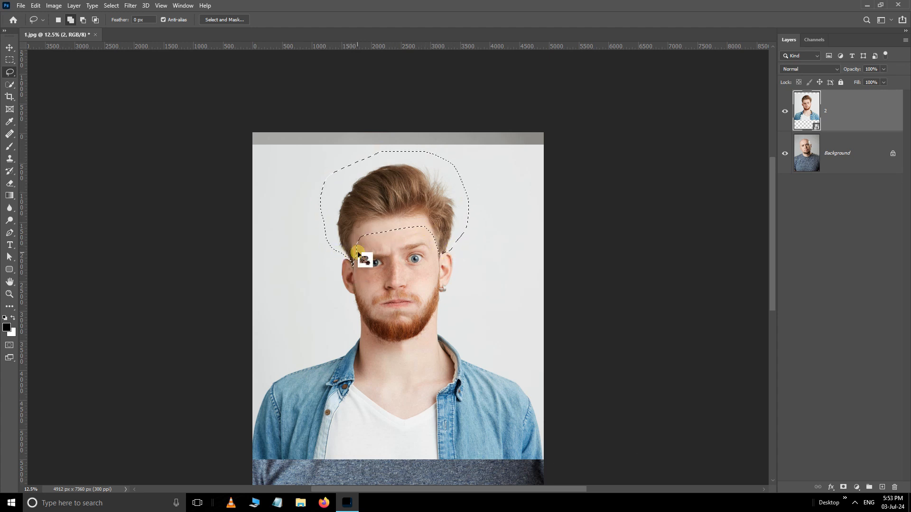
left_click(224, 19)
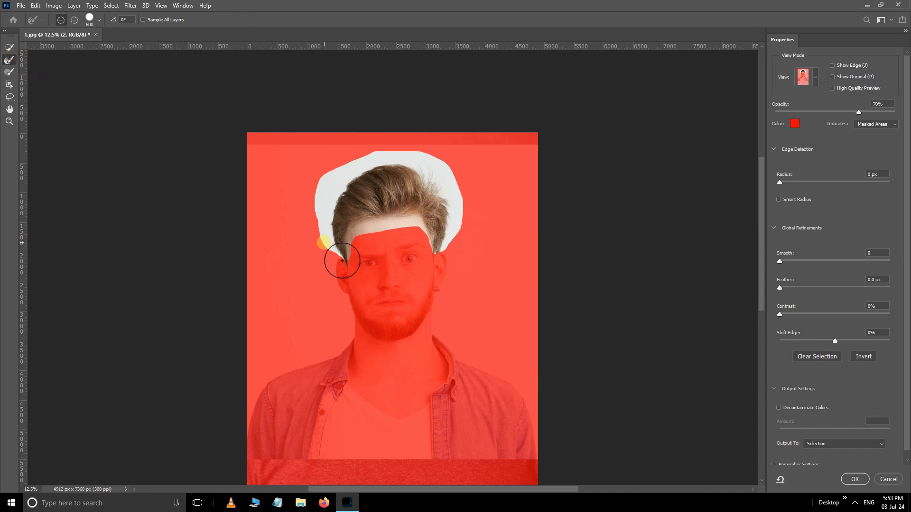
Step: Refine both hair edges with the Refine Edge Brush and output to New Layer with Layer Mask
left_click_drag(341, 260, 477, 237)
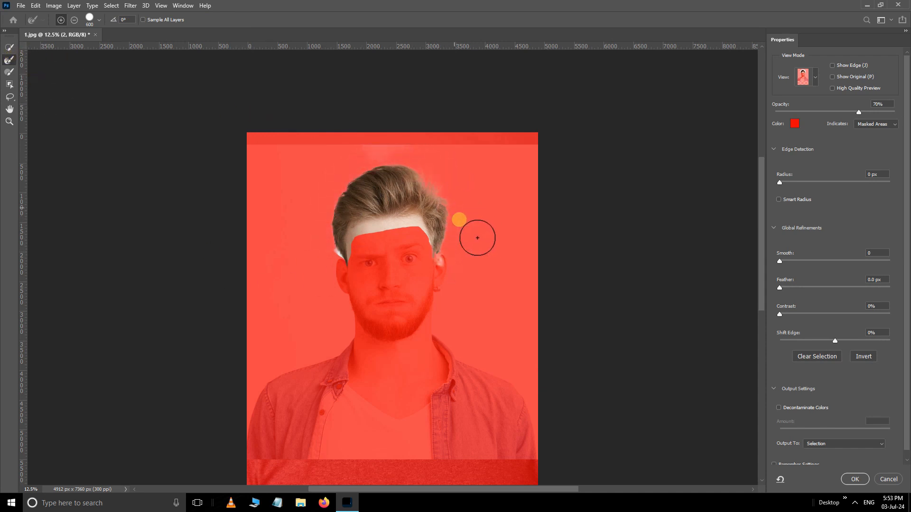
left_click_drag(478, 238, 427, 241)
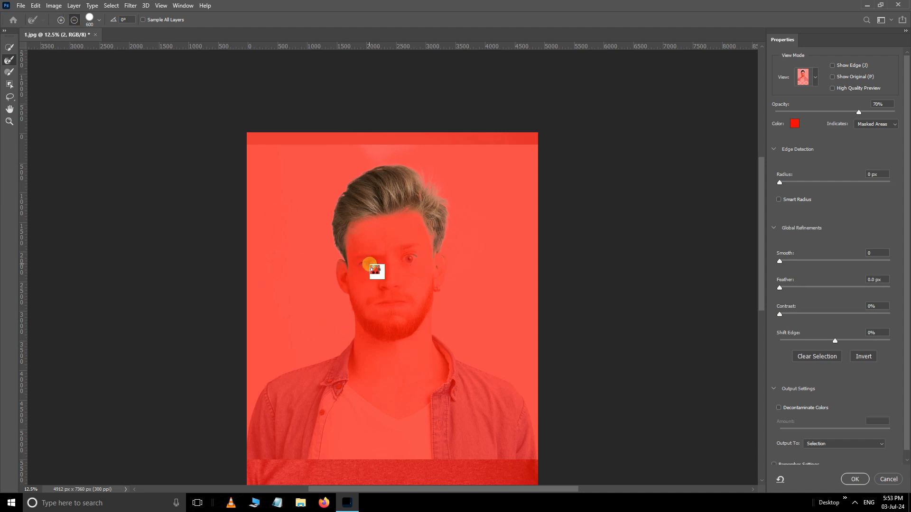
left_click(835, 444)
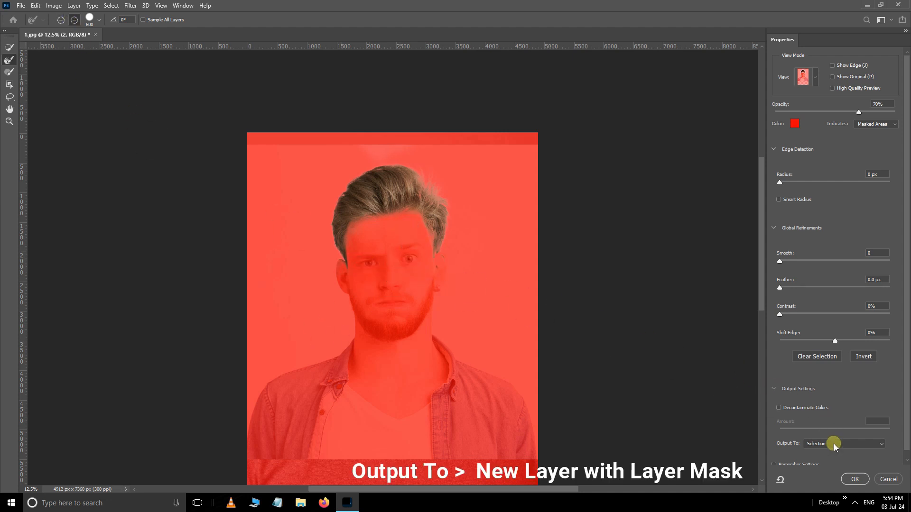
left_click(844, 444)
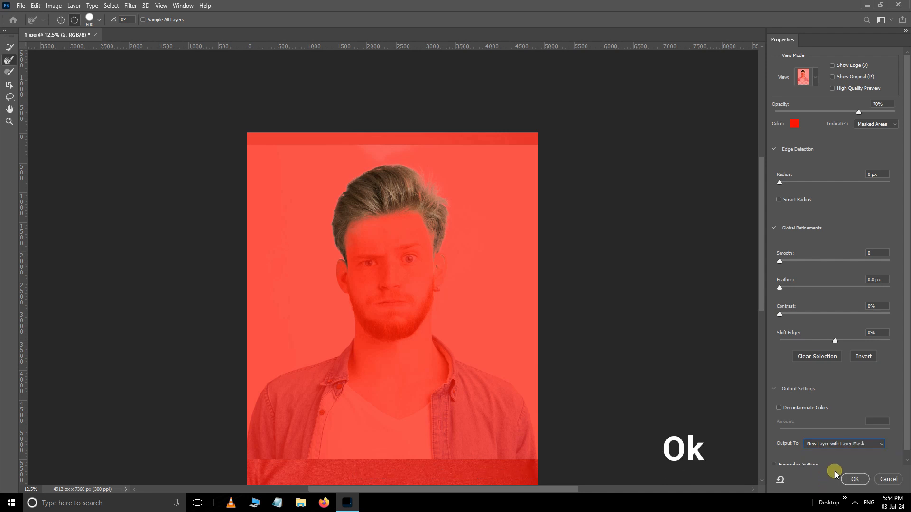
Step: Confirm the refined selection and free-transform the '2 copy' hair layer onto the bald head
left_click(855, 479)
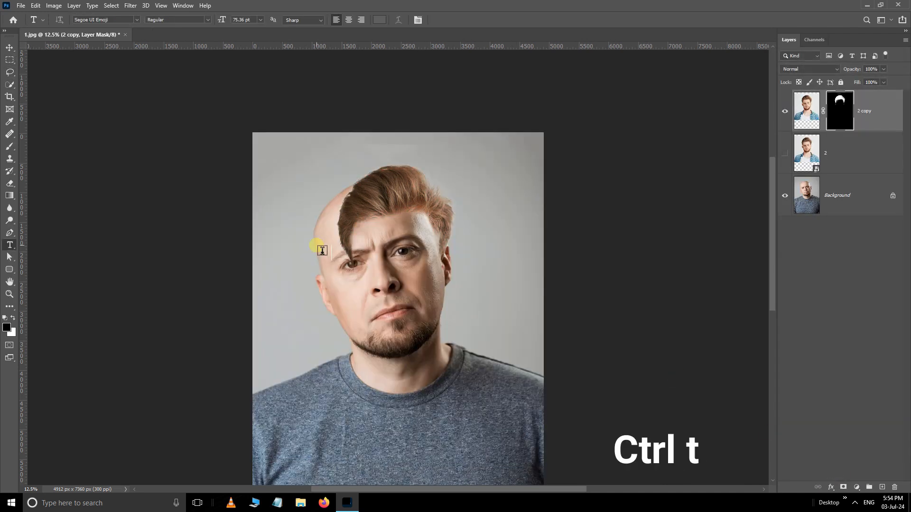
key("ctrl+t")
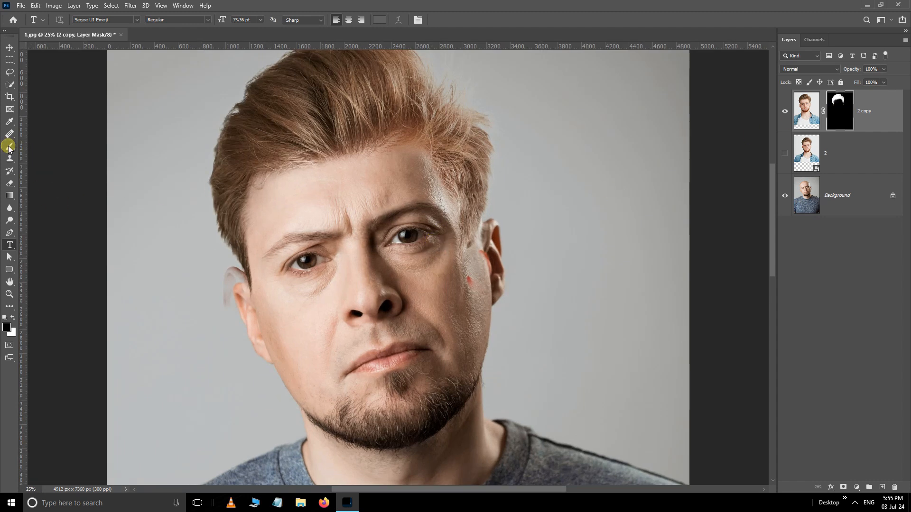
Step: Paint black on the hair layer's mask to hide the leftover ear and skin edges
left_click(8, 327)
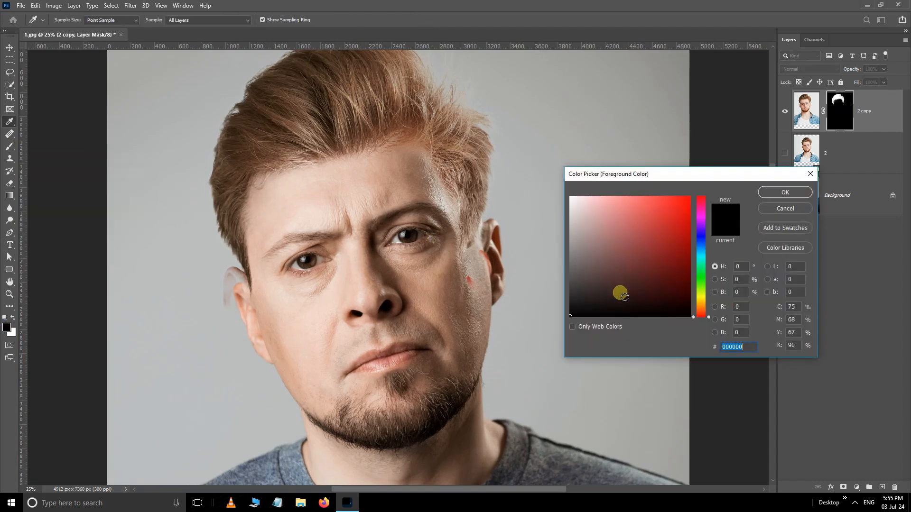
left_click(785, 191)
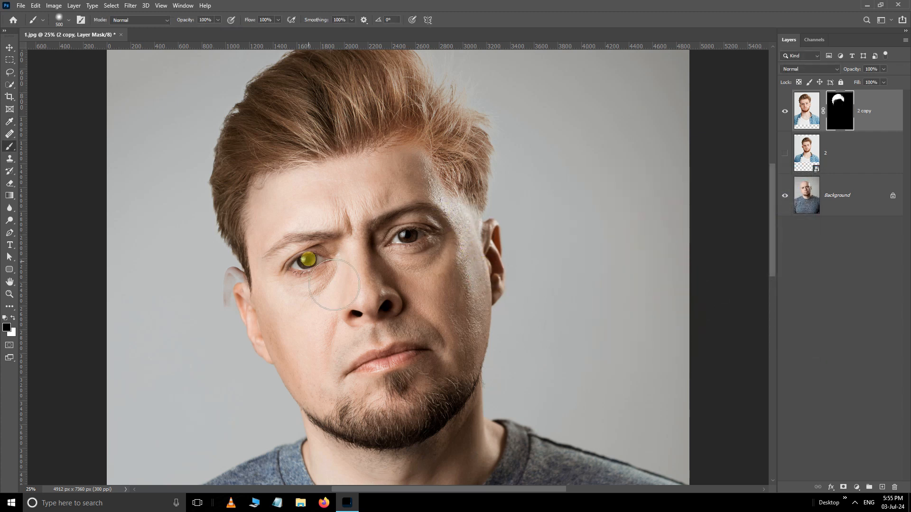
left_click(70, 21)
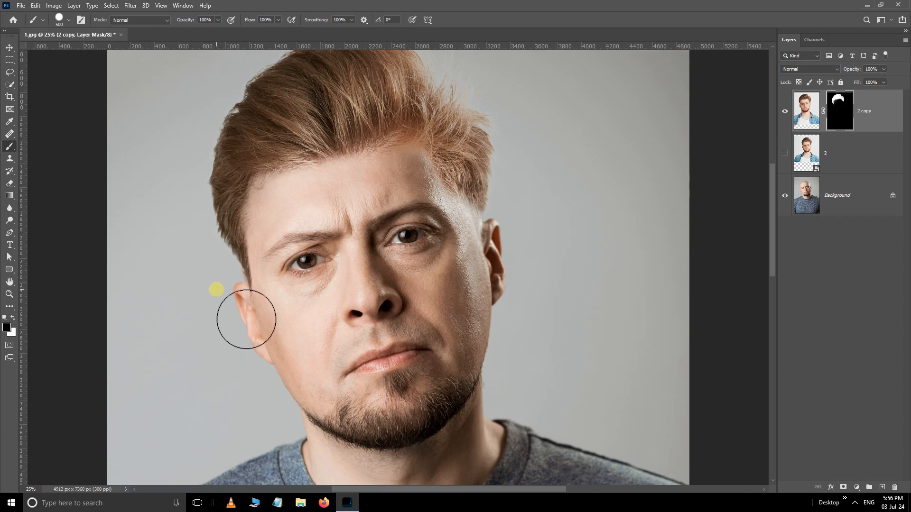
left_click(7, 49)
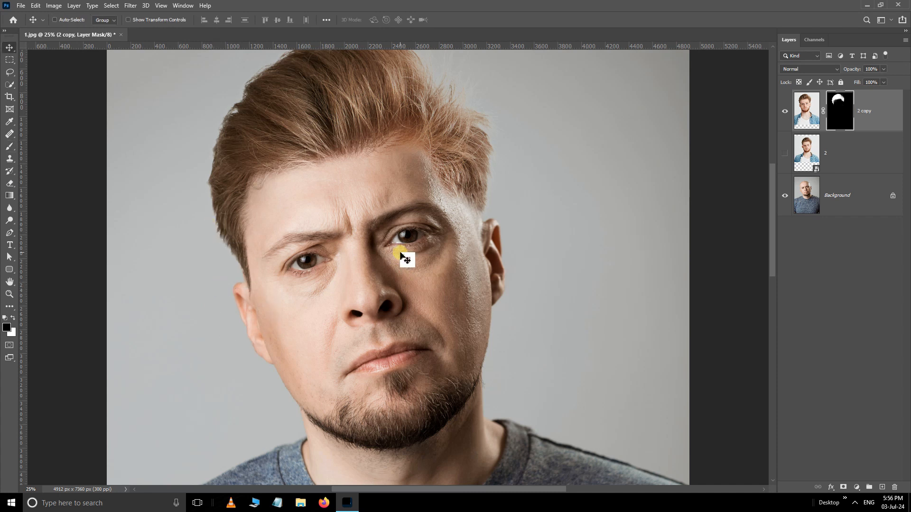